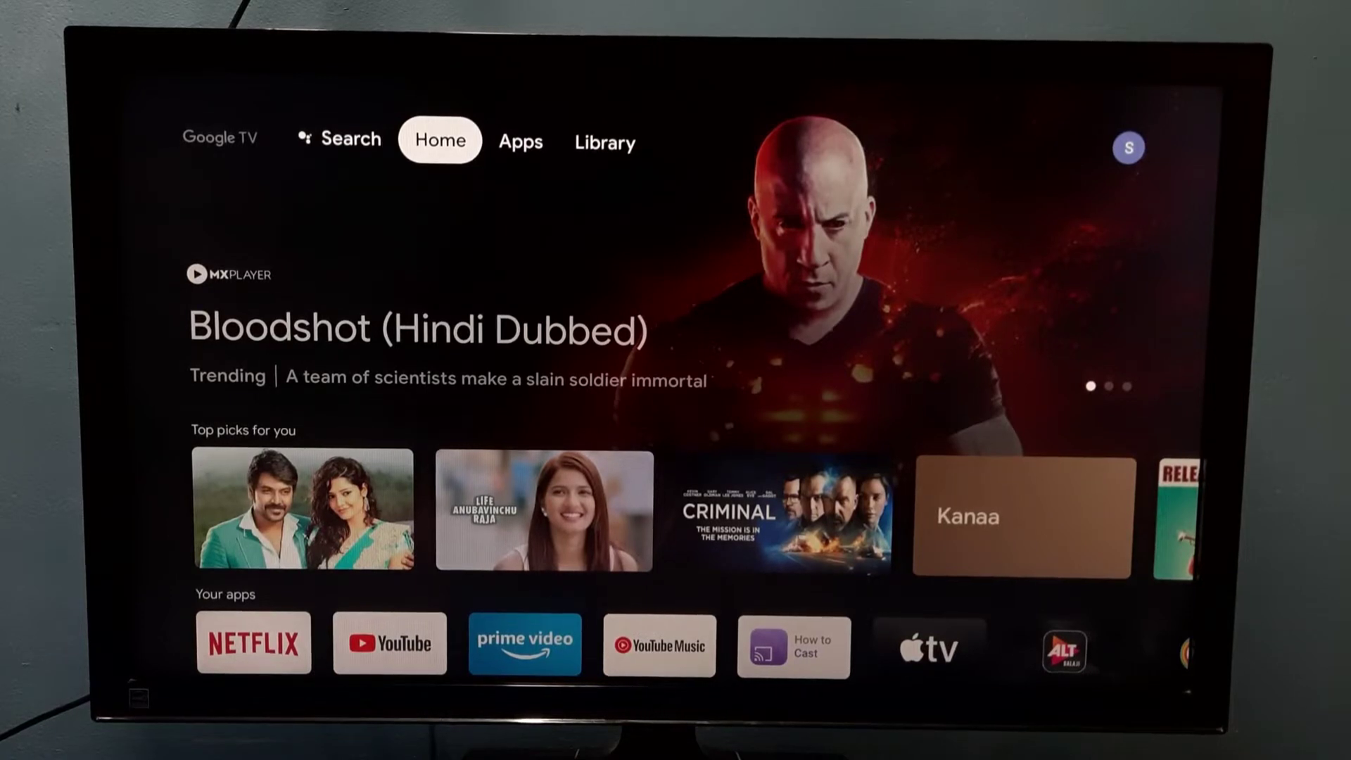
Open Settings from the profile menu to reach Display and sound, where HDMI-CEC reads Enabled
click(605, 142)
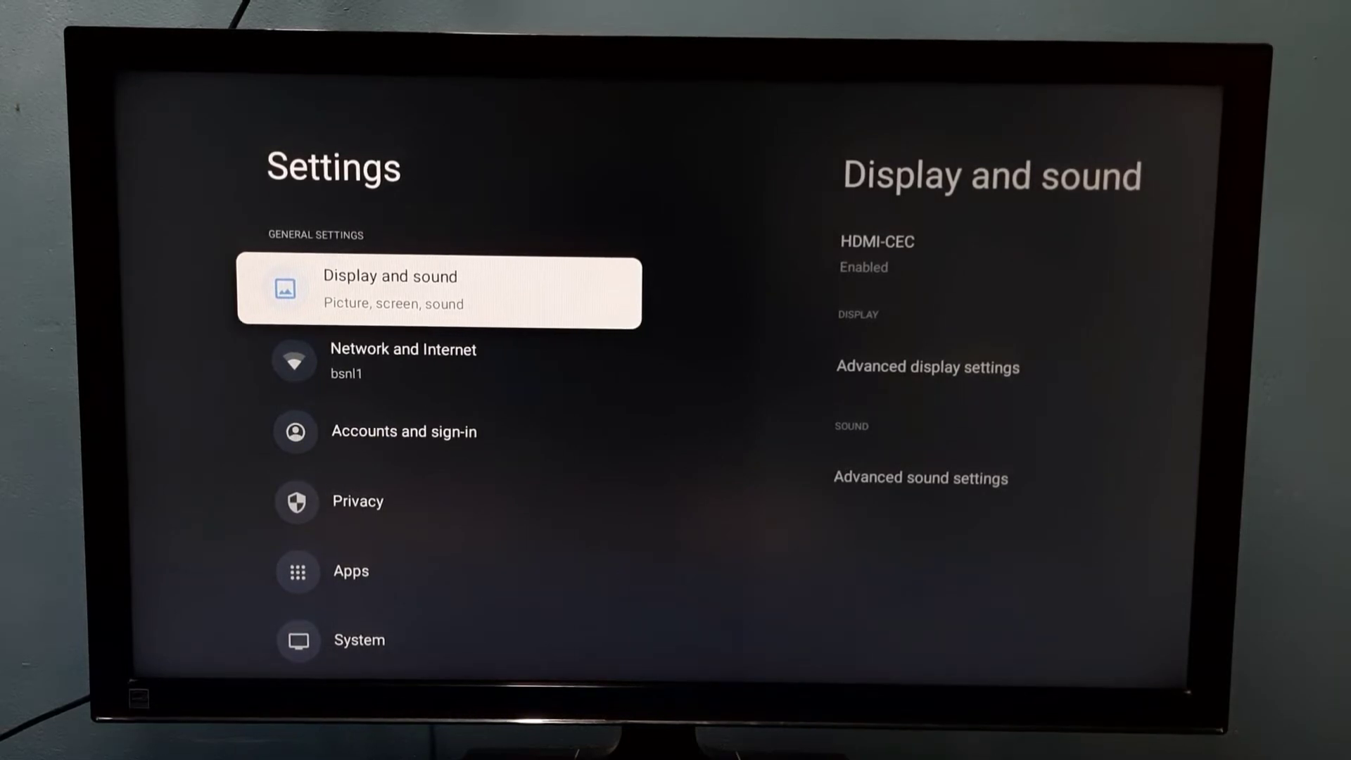
click(438, 292)
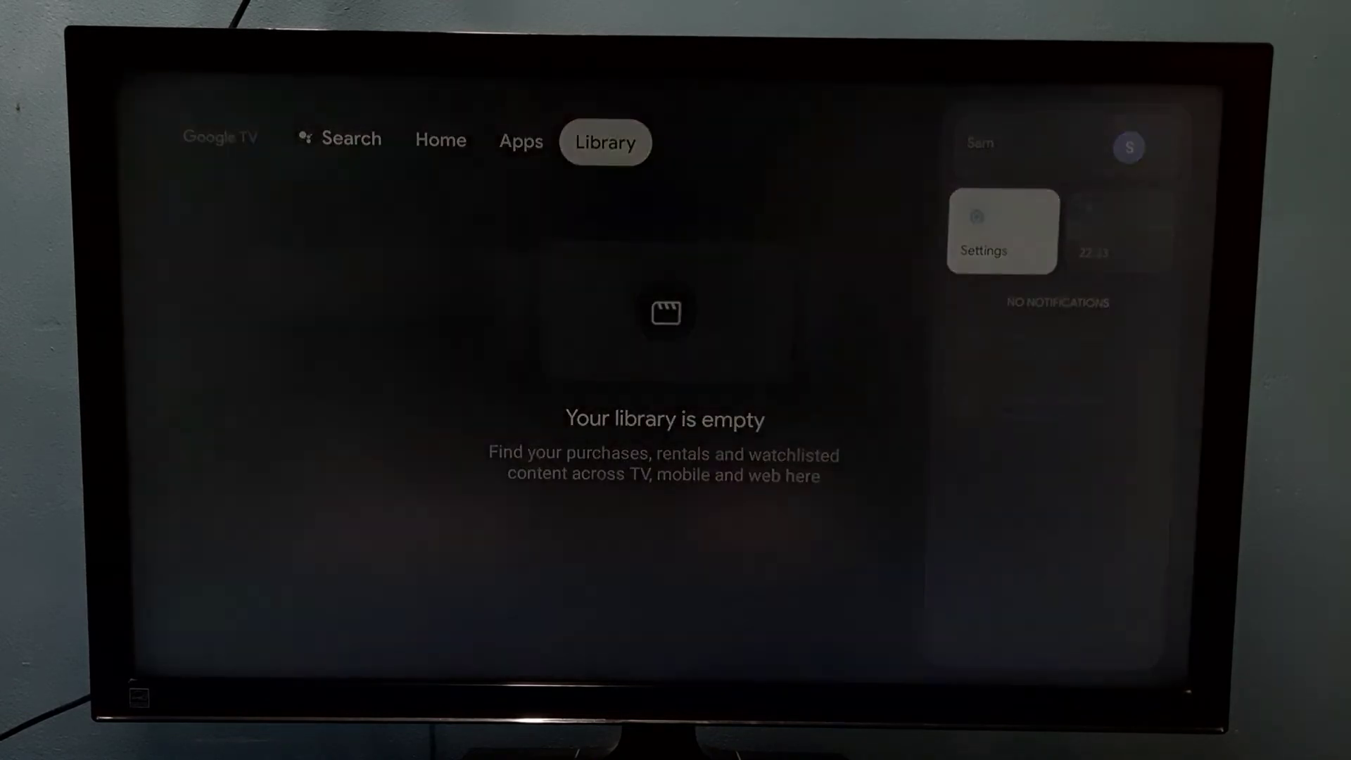
Reopen Settings to confirm Display and sound now shows HDMI-CEC Disabled
click(1001, 232)
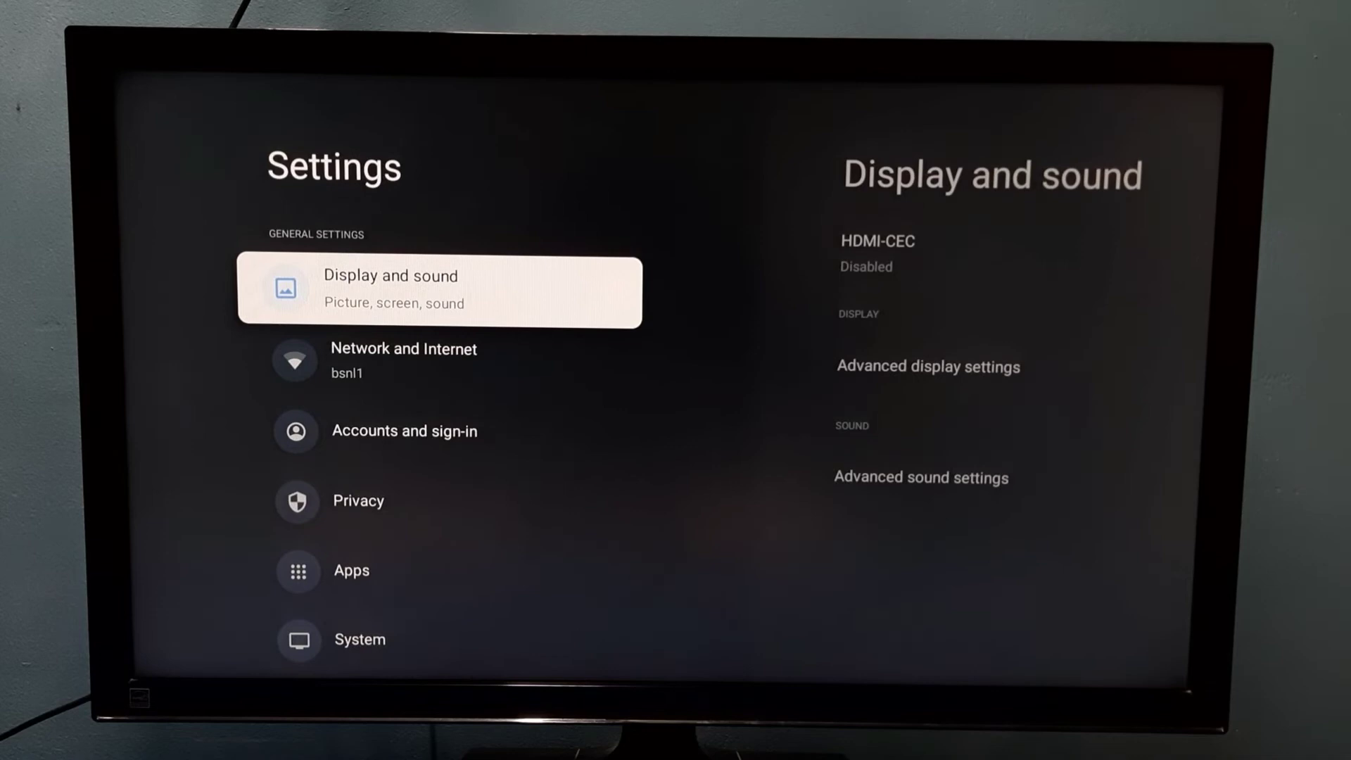